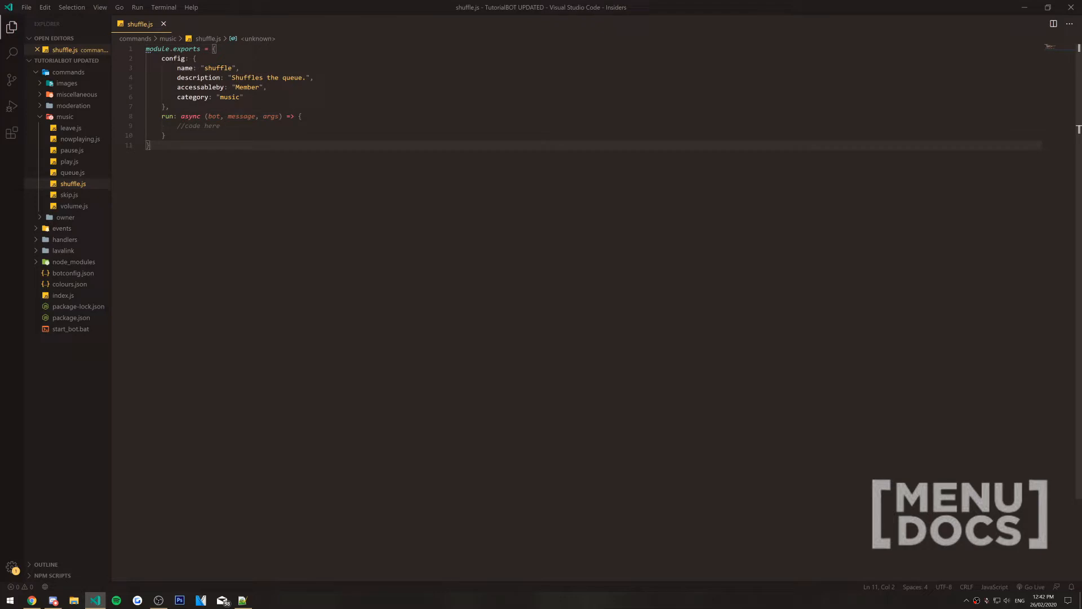
# Select the //code here placeholder comment in shuffle.js's run function to delete it
pyautogui.doubleClick(218, 67)
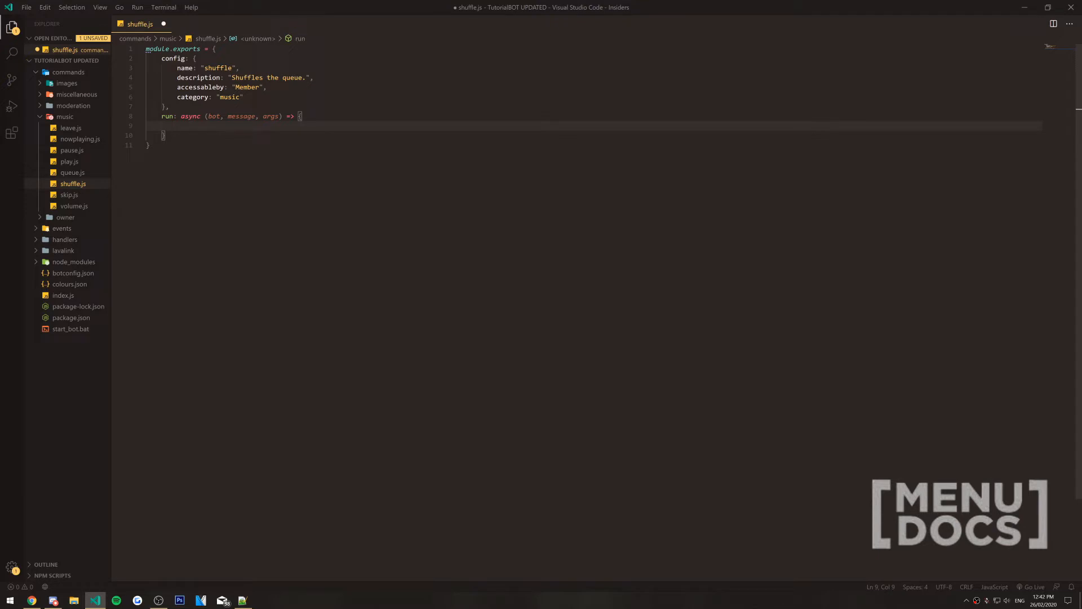
# Add const player = bot.music.players.get(message.guild.id); as the run function's first line
pyautogui.write('const player =')
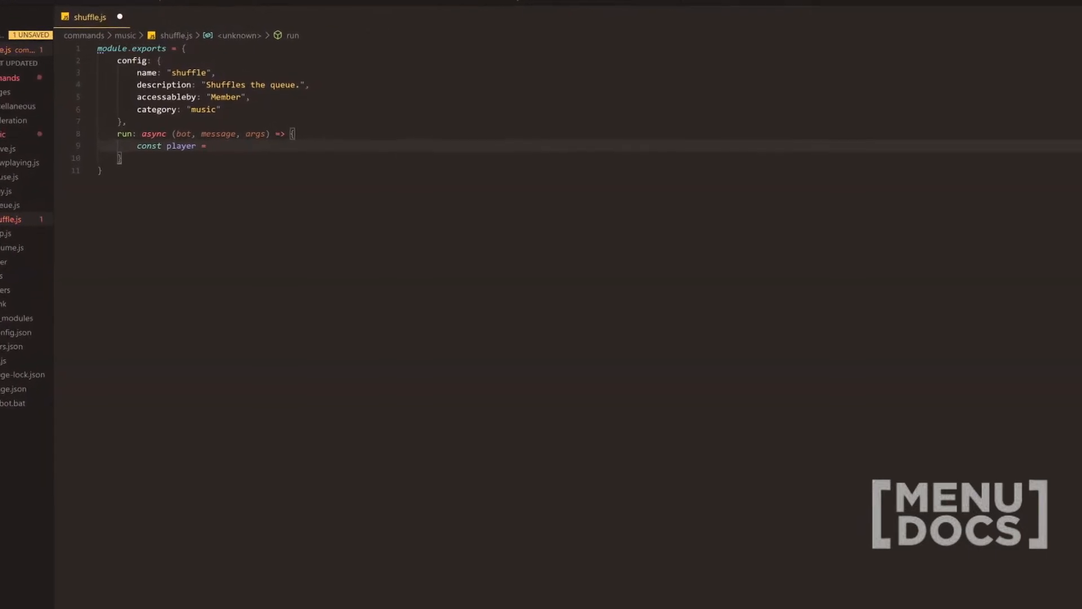
pyautogui.write('bot.music.')
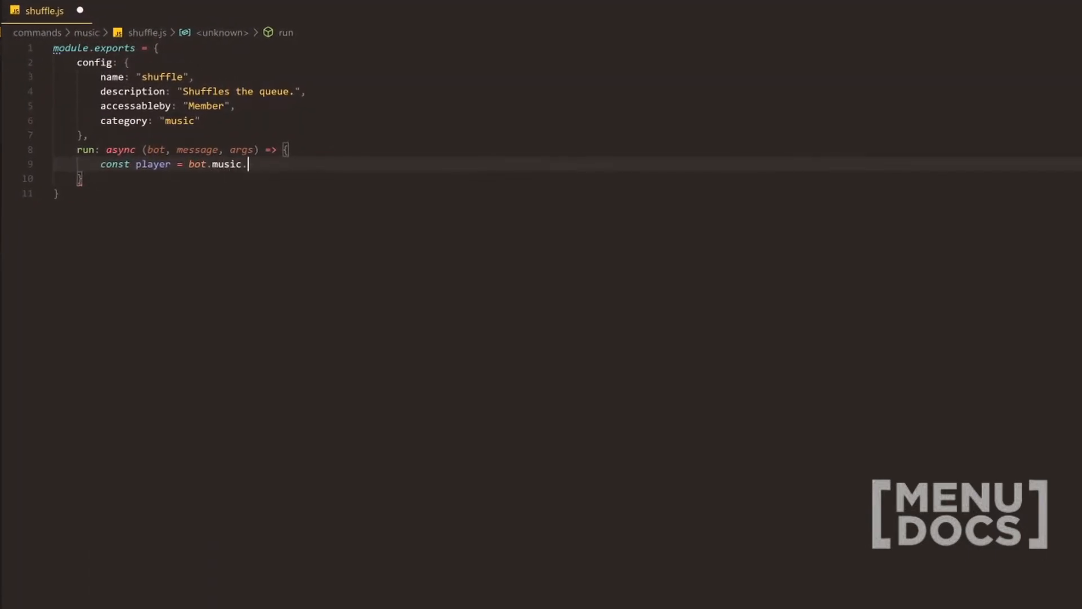
pyautogui.write('players.get(m')
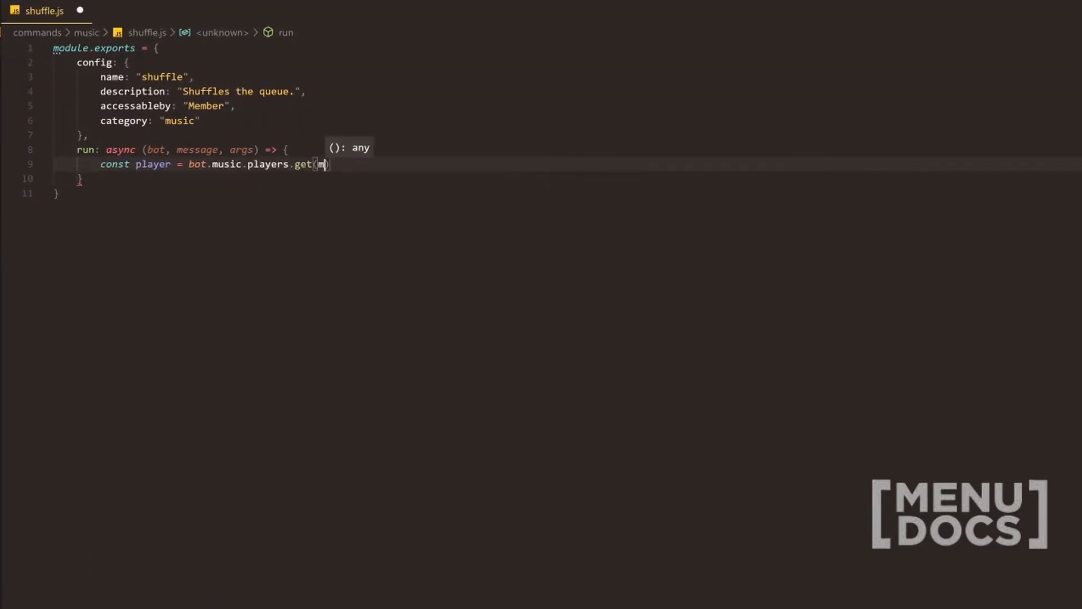
pyautogui.write('essage.guild.id')
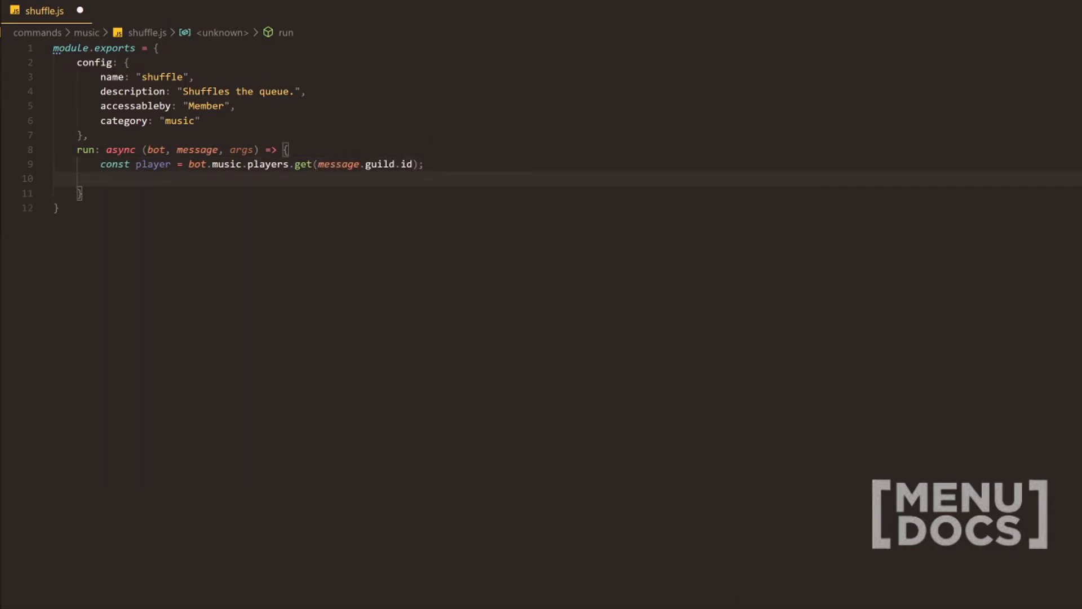
# Add if(!player || !player.queue[0]) returning "No song currently playing in this guild."
pyautogui.write('if(')
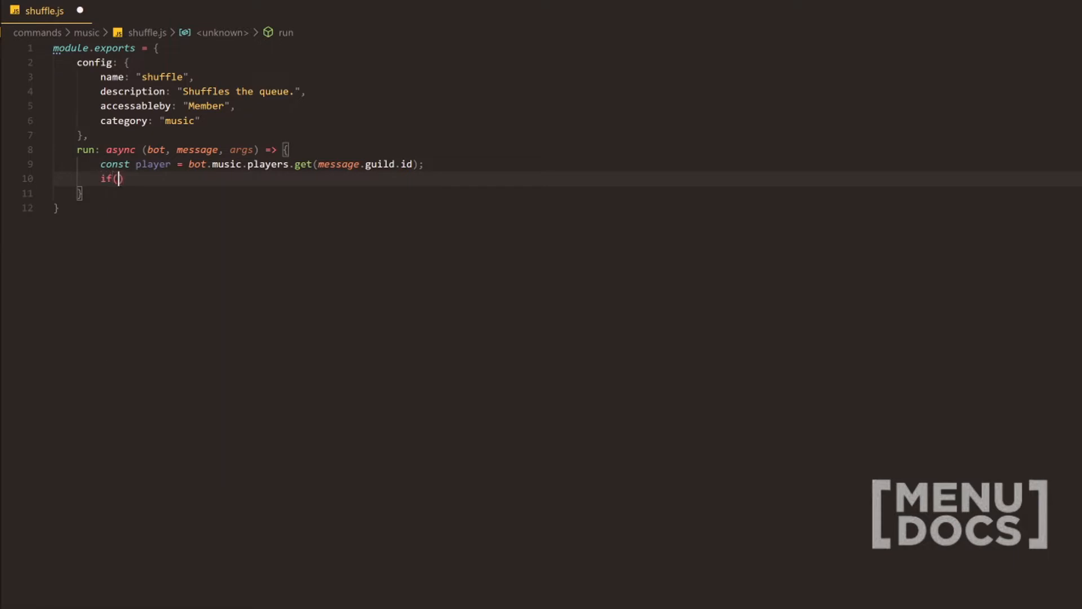
pyautogui.write('!player |')
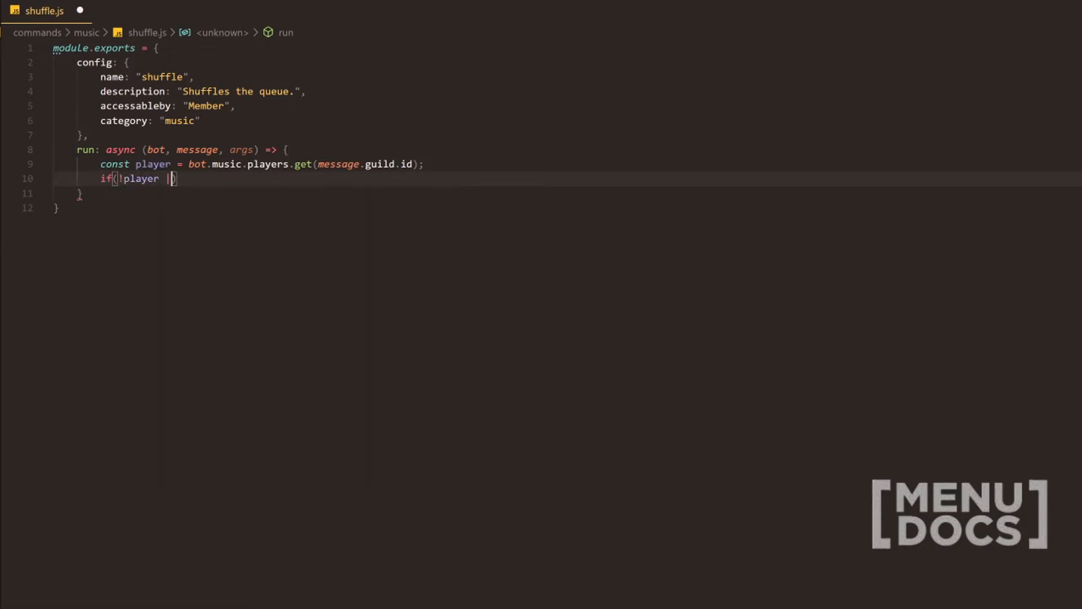
pyautogui.write('|| player.queue')
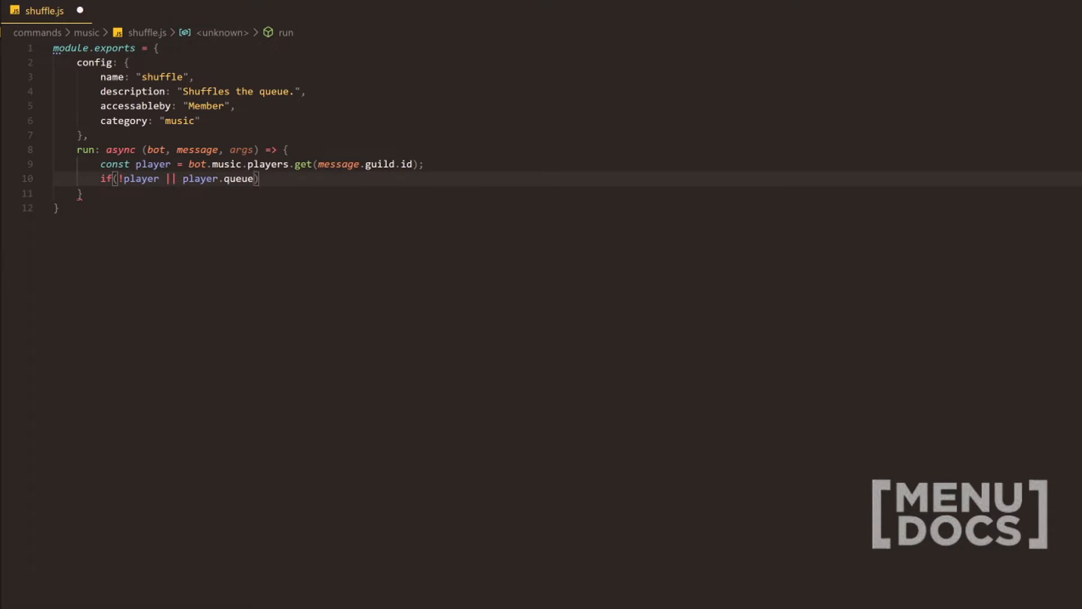
pyautogui.write('[0]')
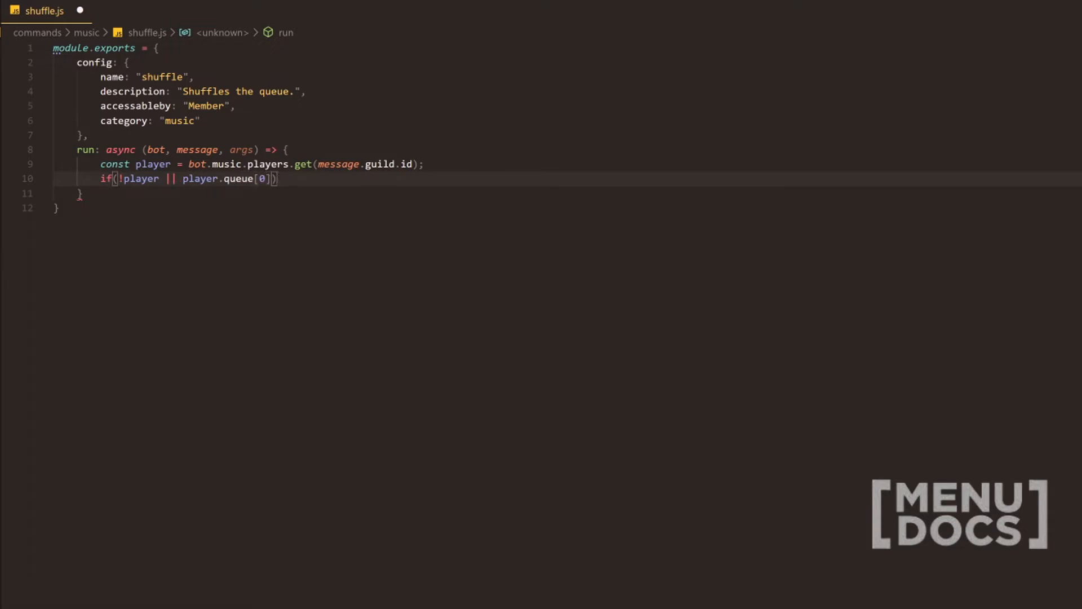
pyautogui.write('r')
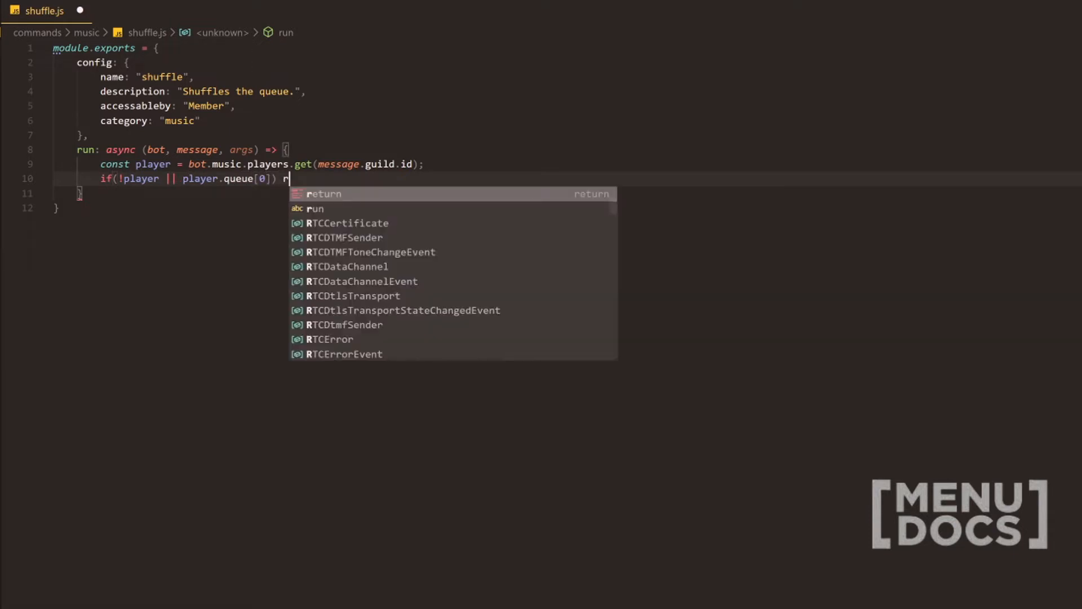
pyautogui.write('e')
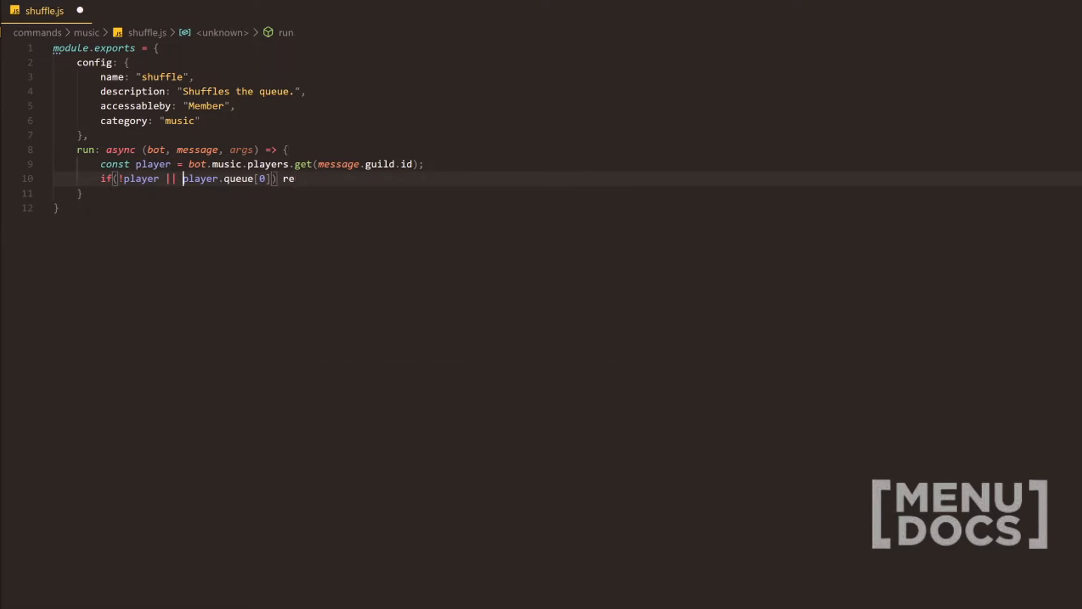
pyautogui.write('!player.queue[0]) return m')
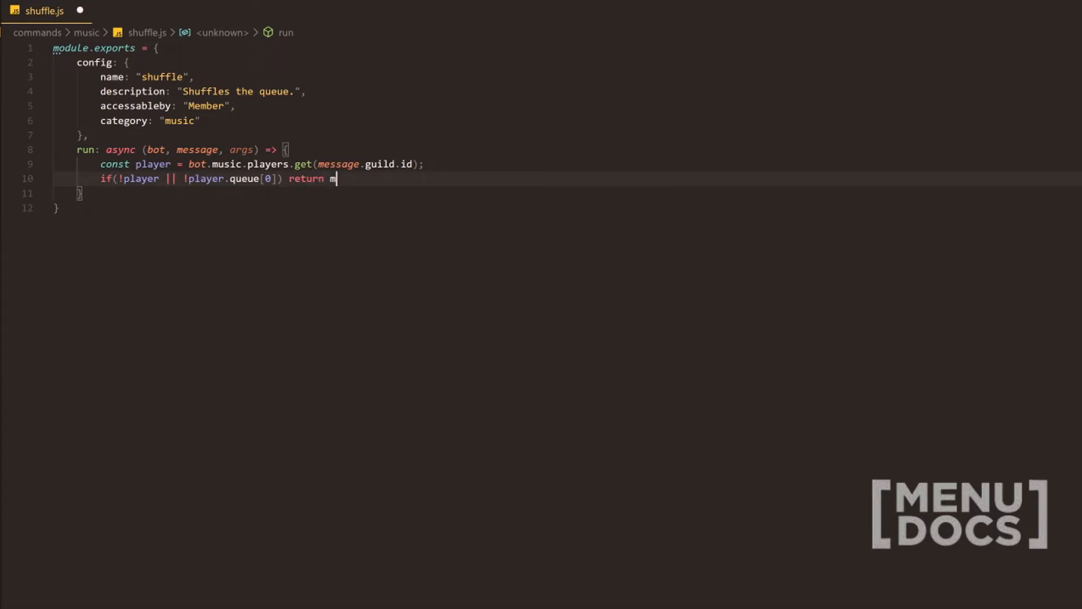
pyautogui.write('essage.channel.se')
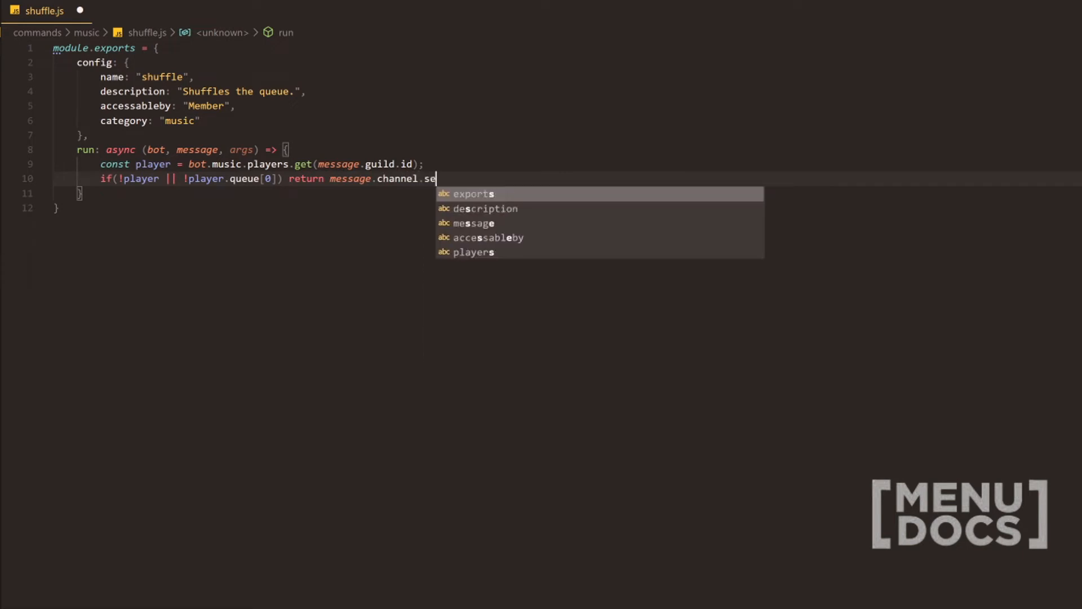
pyautogui.write('nd("No song currently playing in this guild.')
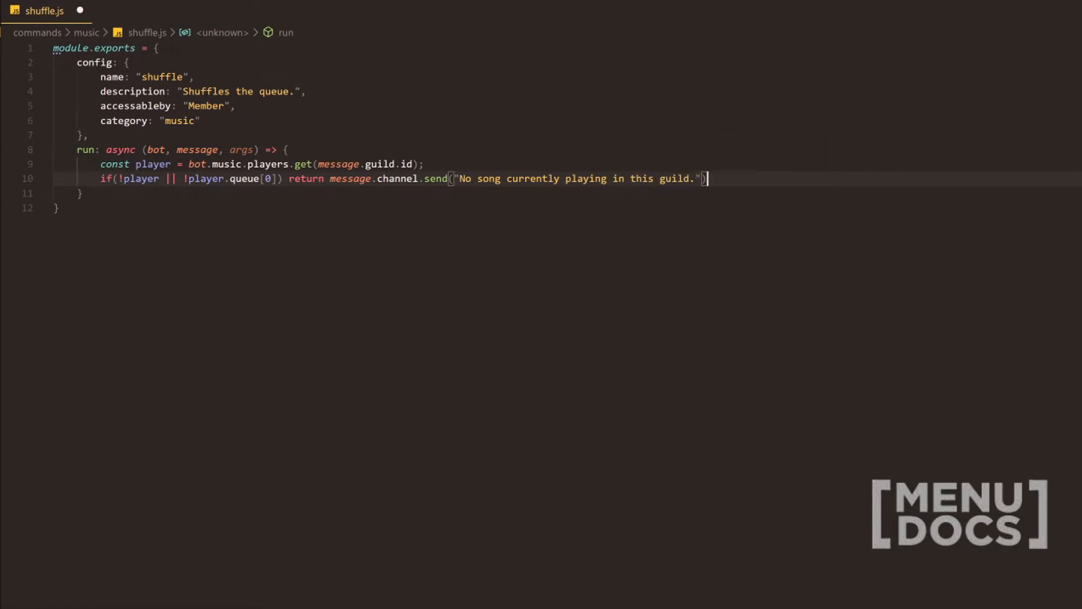
pyautogui.press('enter')
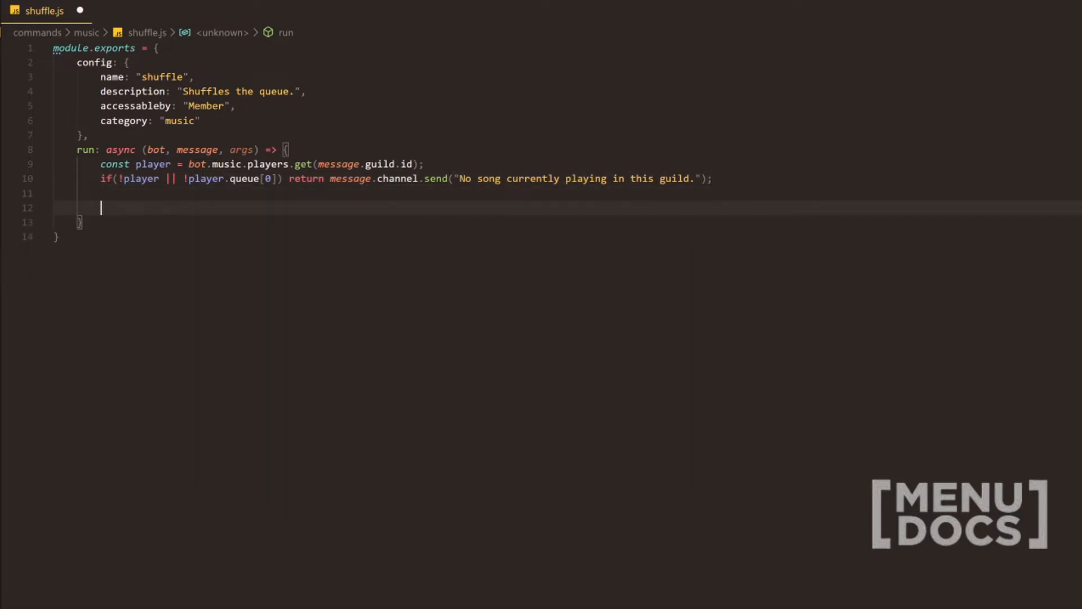
# Destructure voiceChannel from message.member into a constant
pyautogui.write('const { }')
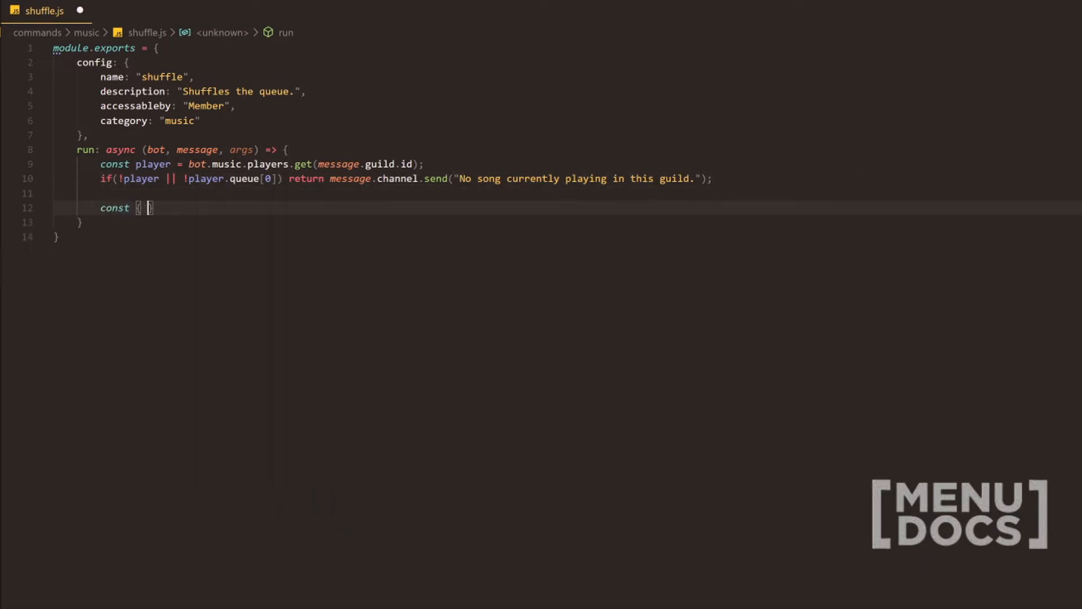
pyautogui.write('voiceChannel')
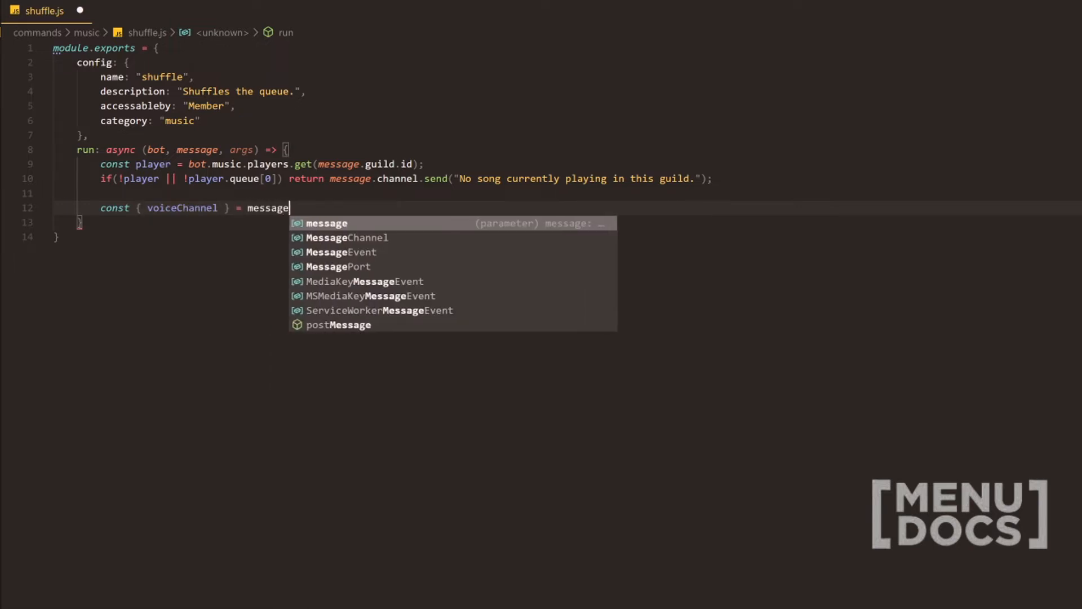
pyautogui.write('.member;')
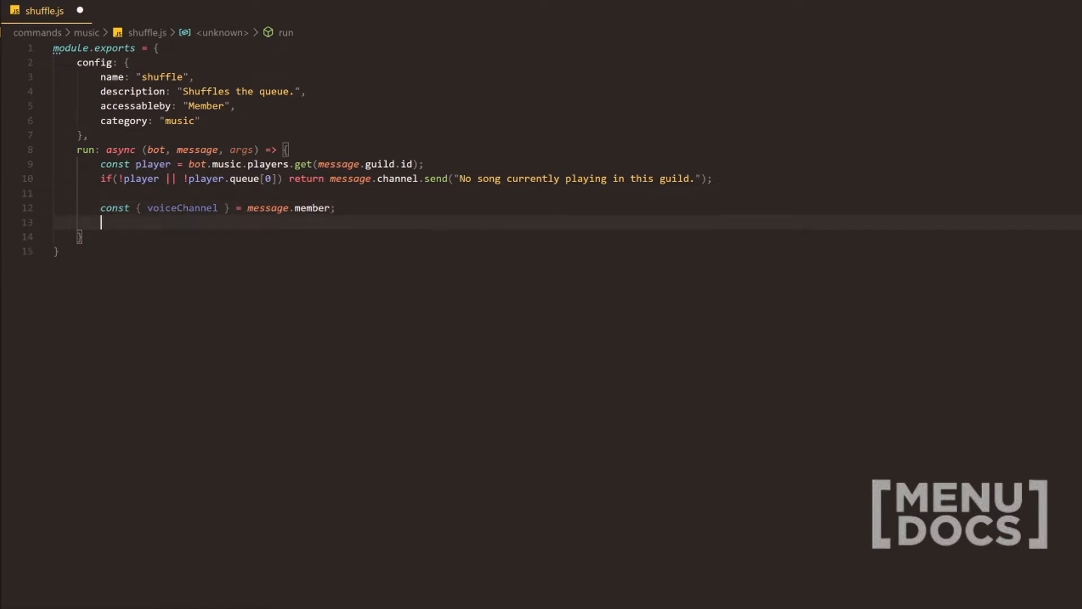
# Return a warning message when voiceChannel.id !== player.voiceChannel.id
pyautogui.write('if(!')
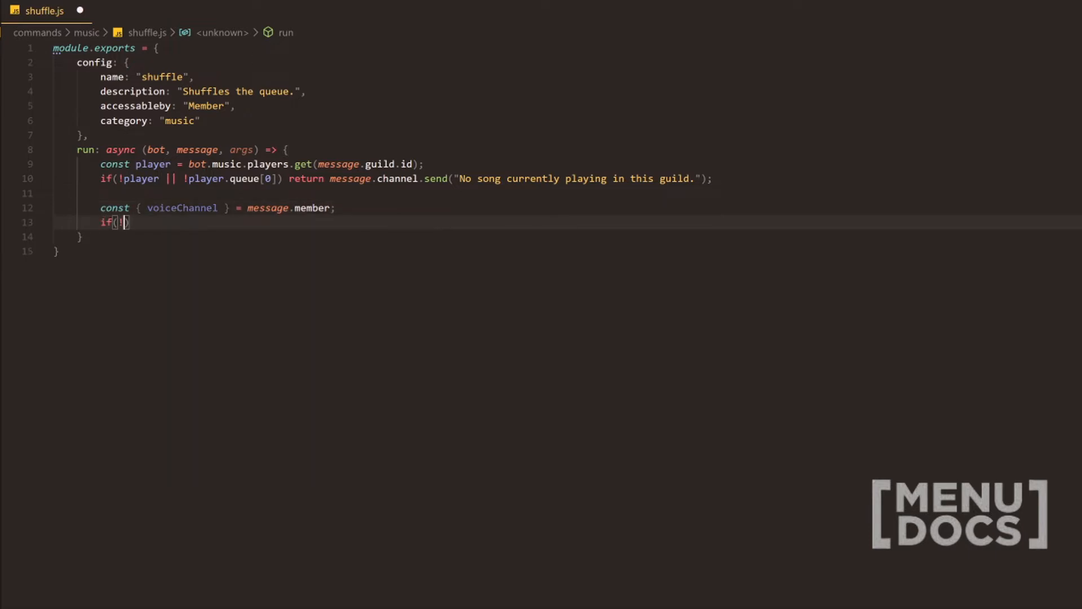
pyautogui.write('voiceChannel ||')
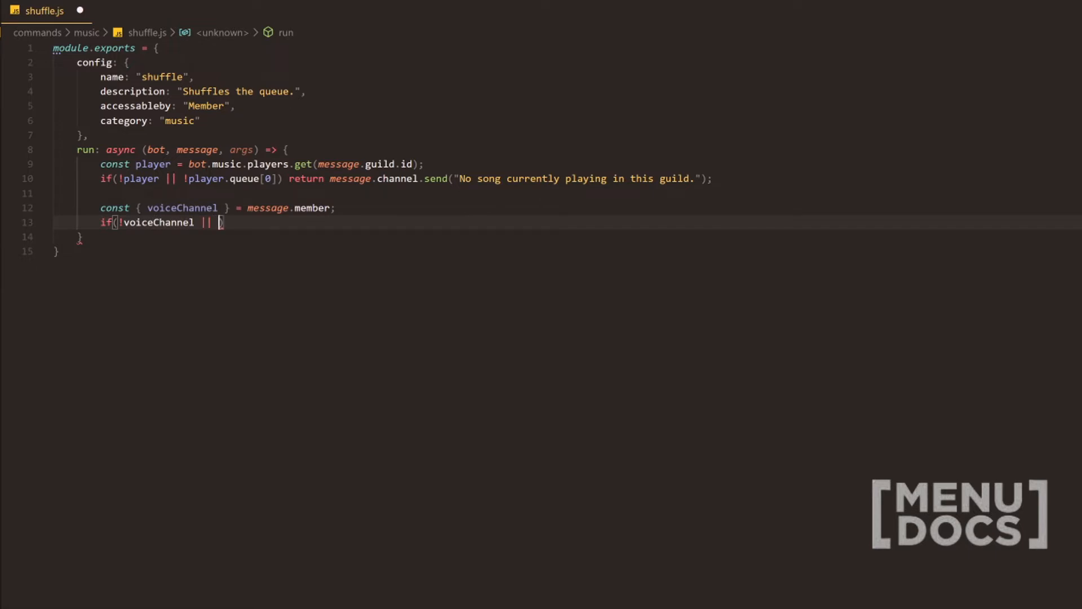
pyautogui.write('voiceChannel.')
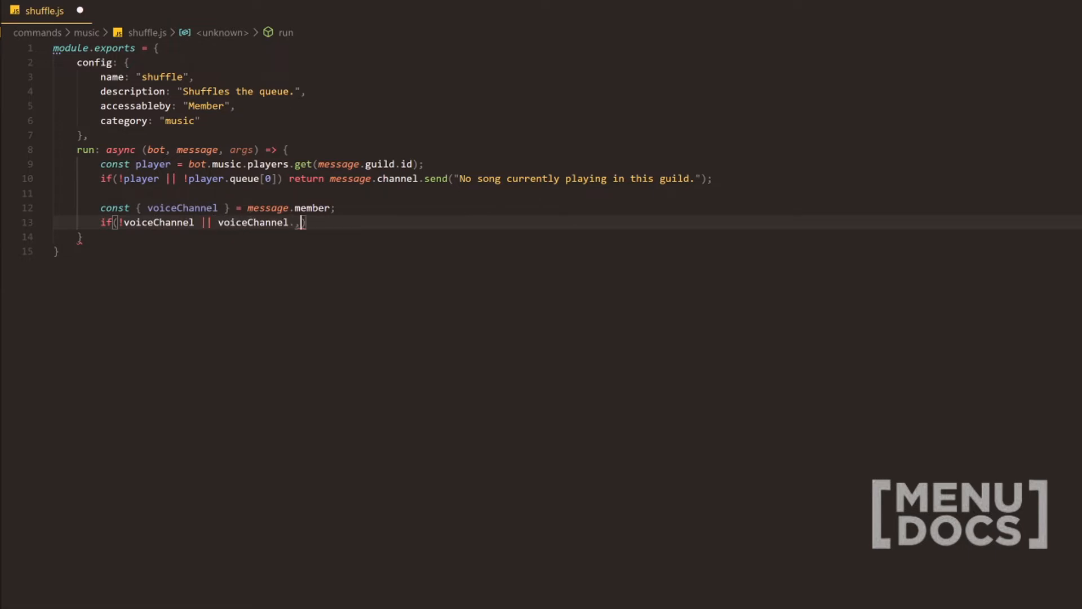
pyautogui.write('id')
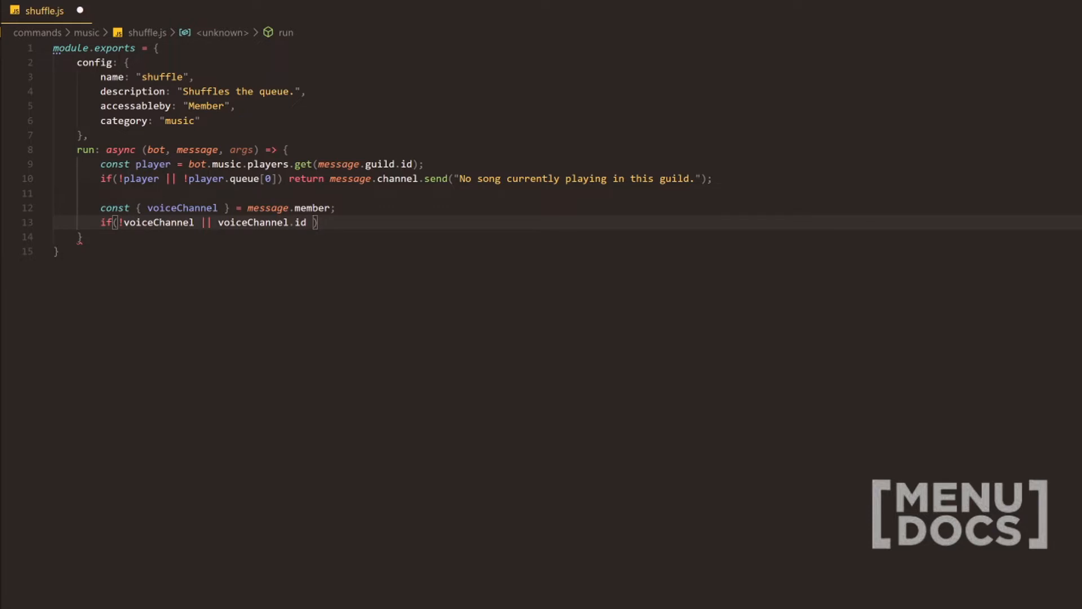
pyautogui.write('!==')
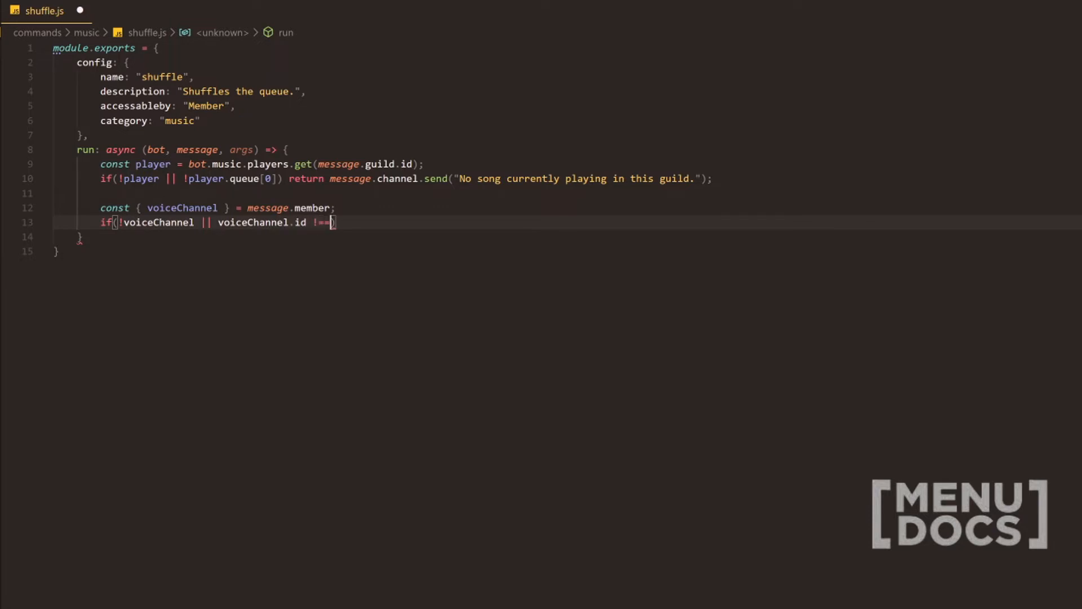
pyautogui.write('player.voiceChannel')
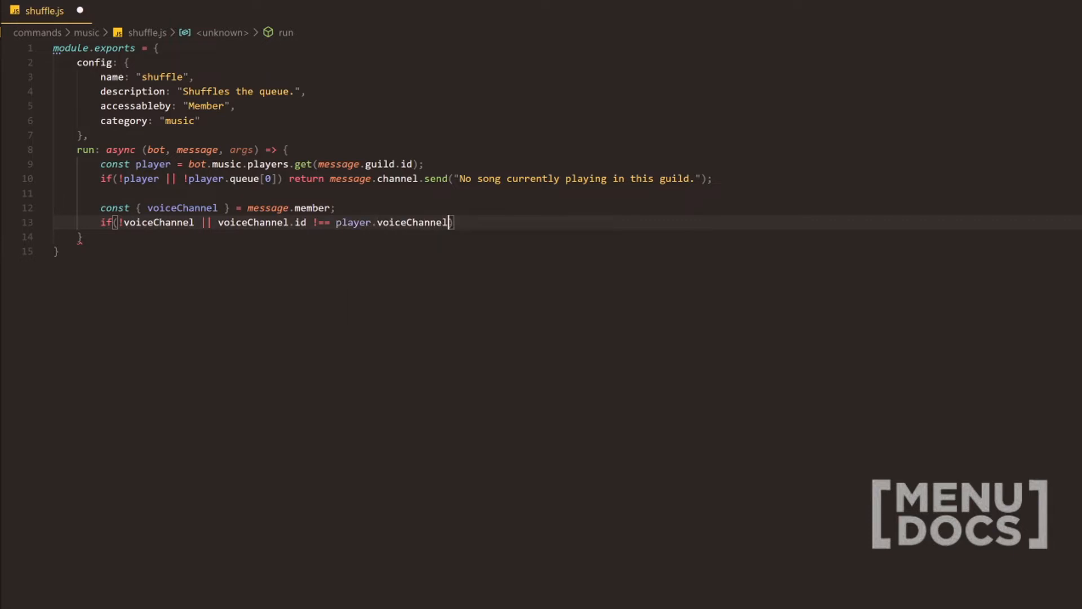
pyautogui.write('.id')
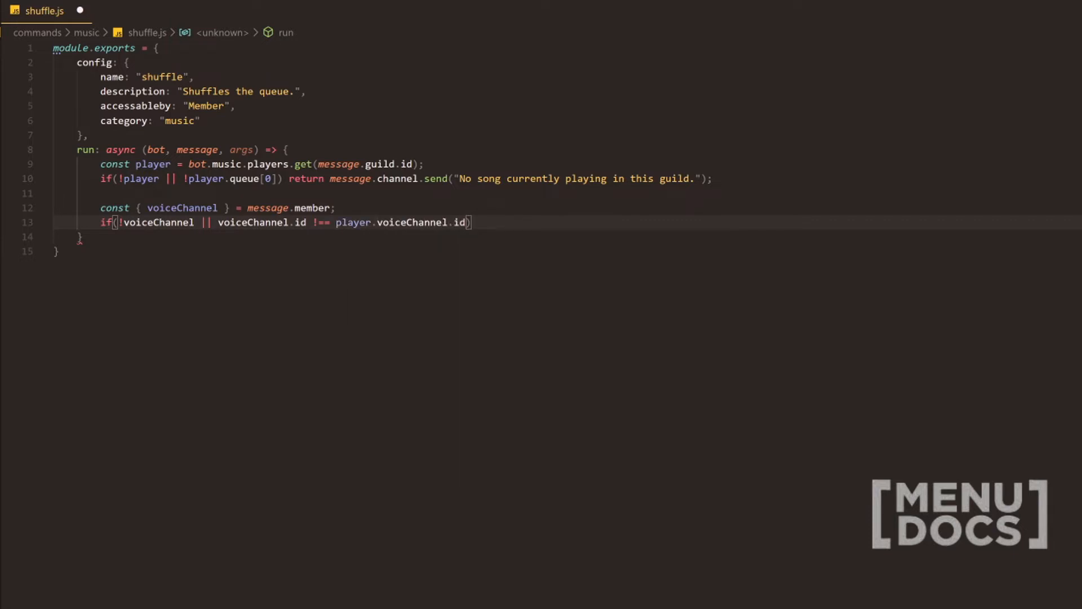
pyautogui.write('return mess')
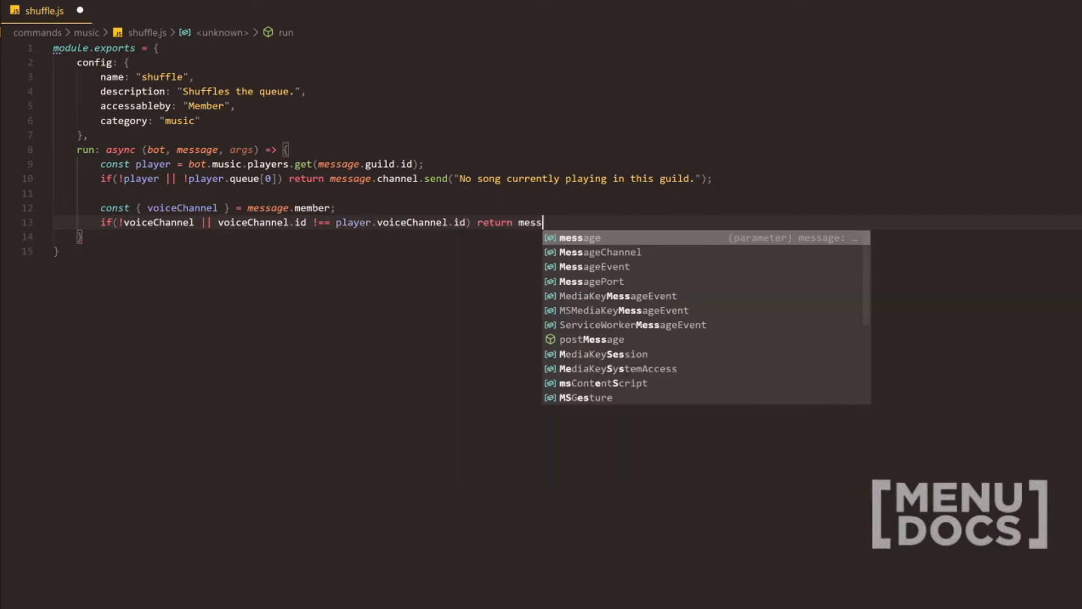
pyautogui.write('age.channel.send("You need to be i na voice channel to shuffle music.");')
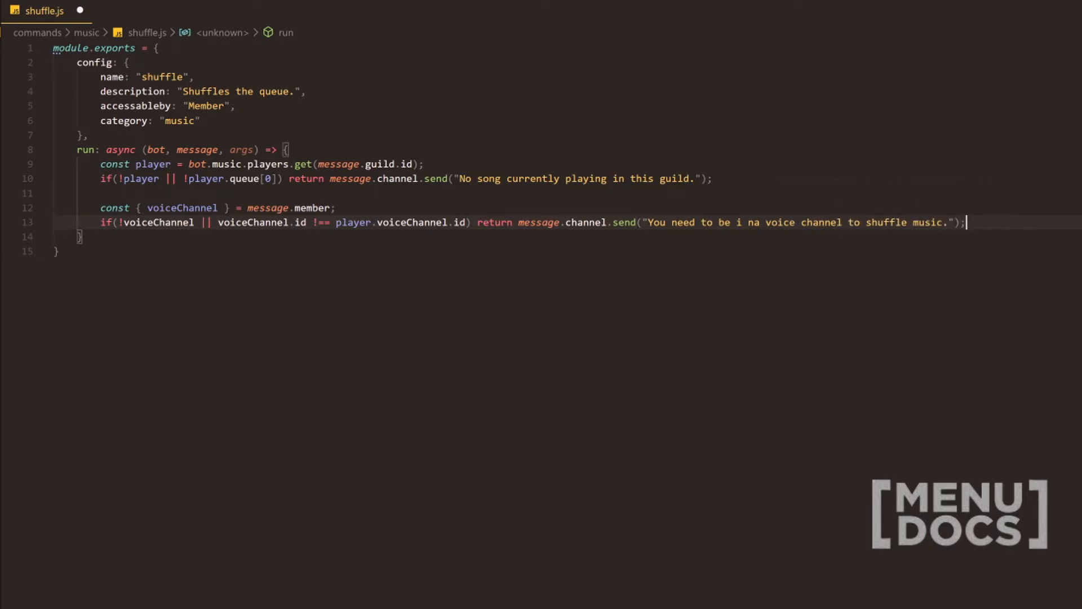
# Add player.queue.shuffle(); below the voice channel check
pyautogui.press('enter')
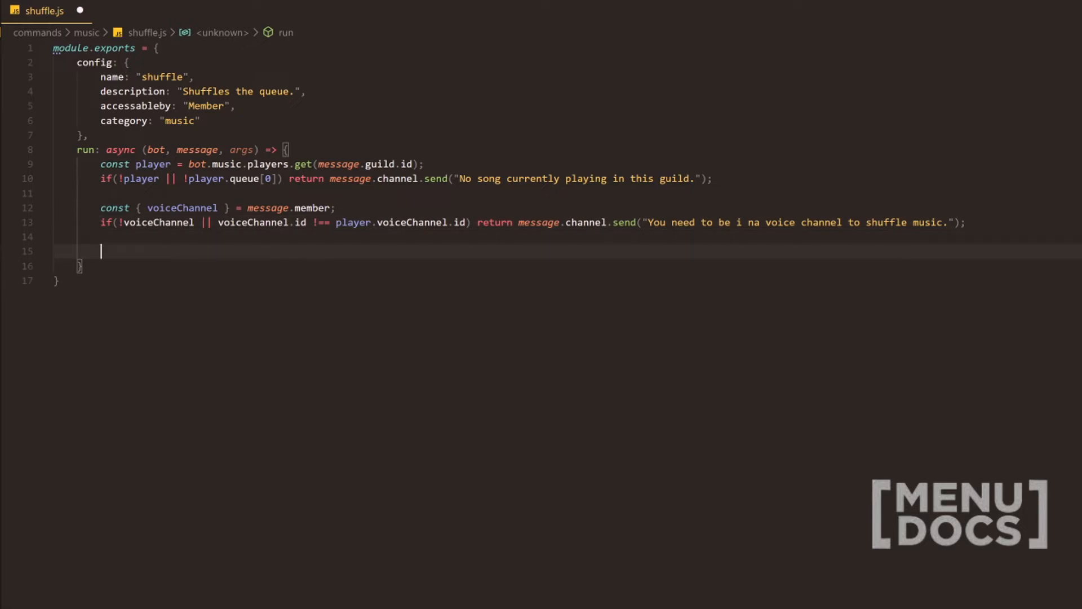
pyautogui.write('player.')
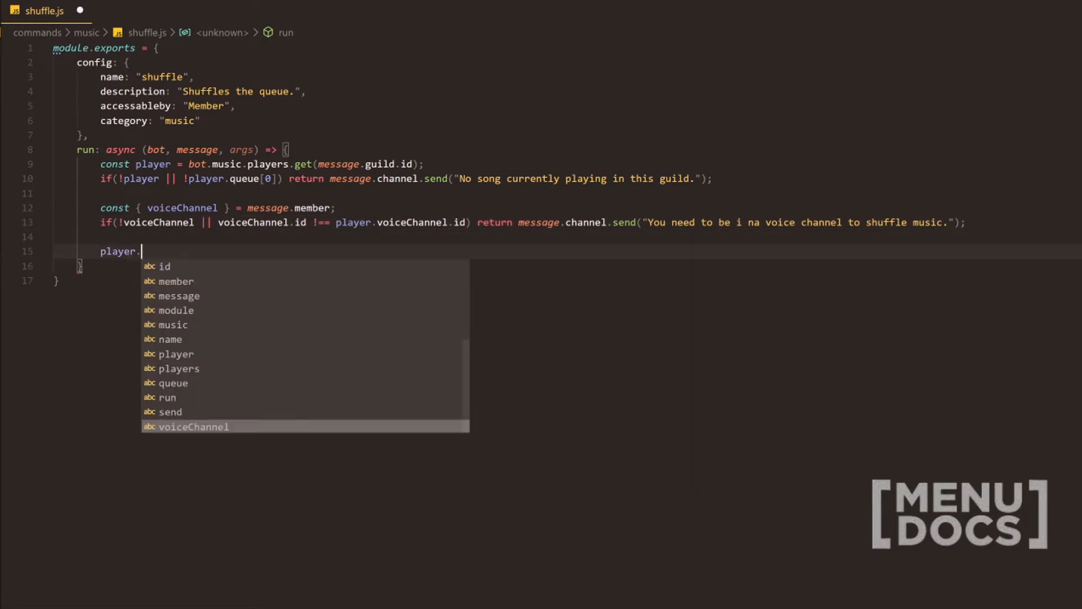
pyautogui.write('qu')
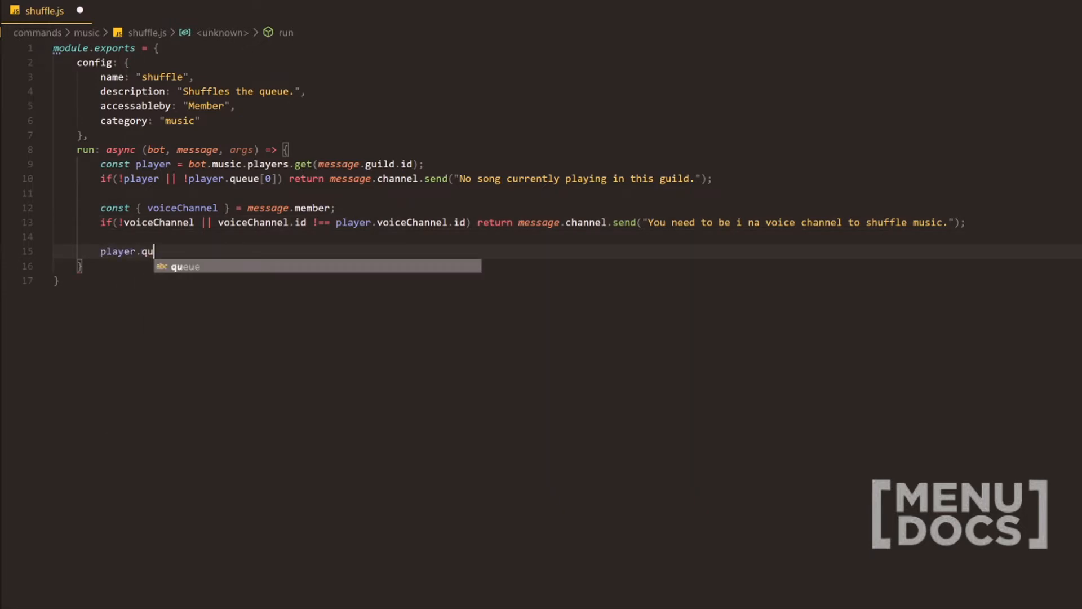
pyautogui.write('eue.shuffle()')
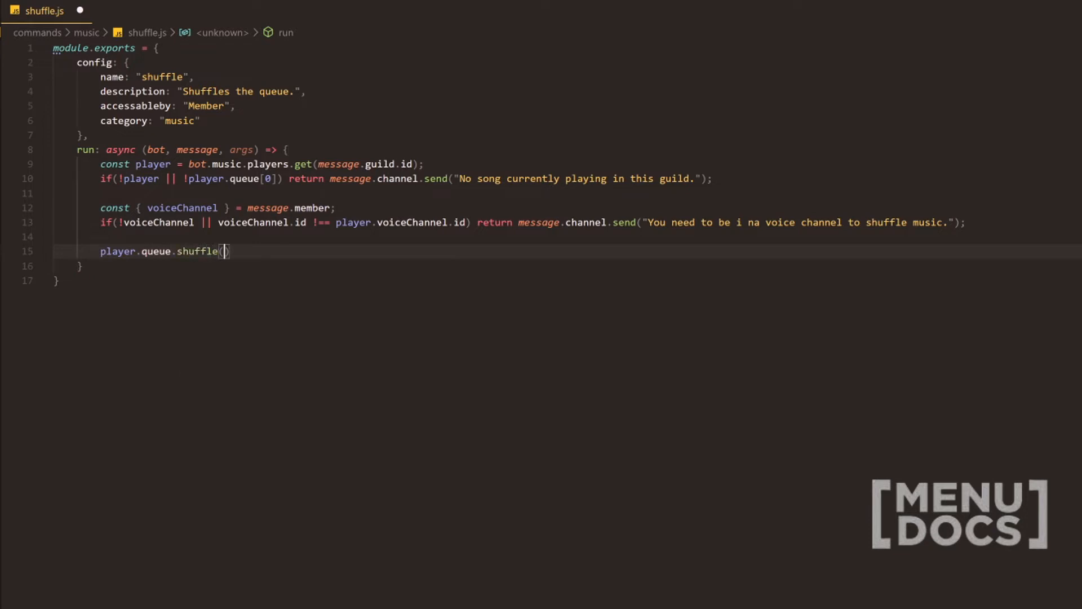
pyautogui.write(';')
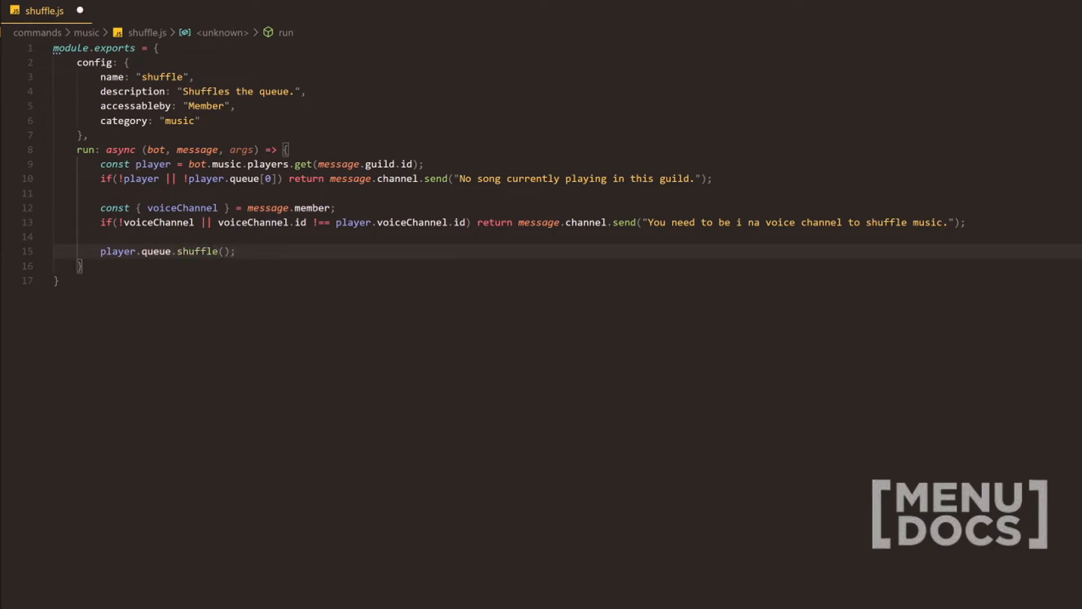
# Return message.channel.send("The queue is now shuffled.") after shuffling
pyautogui.write('return message.channel.s')
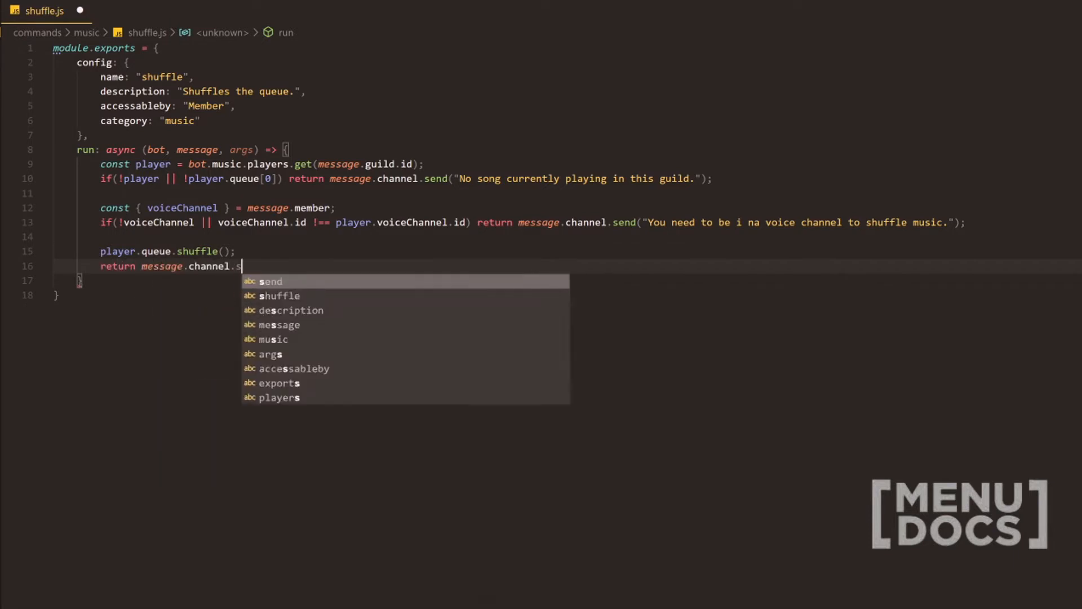
pyautogui.write('end("The')
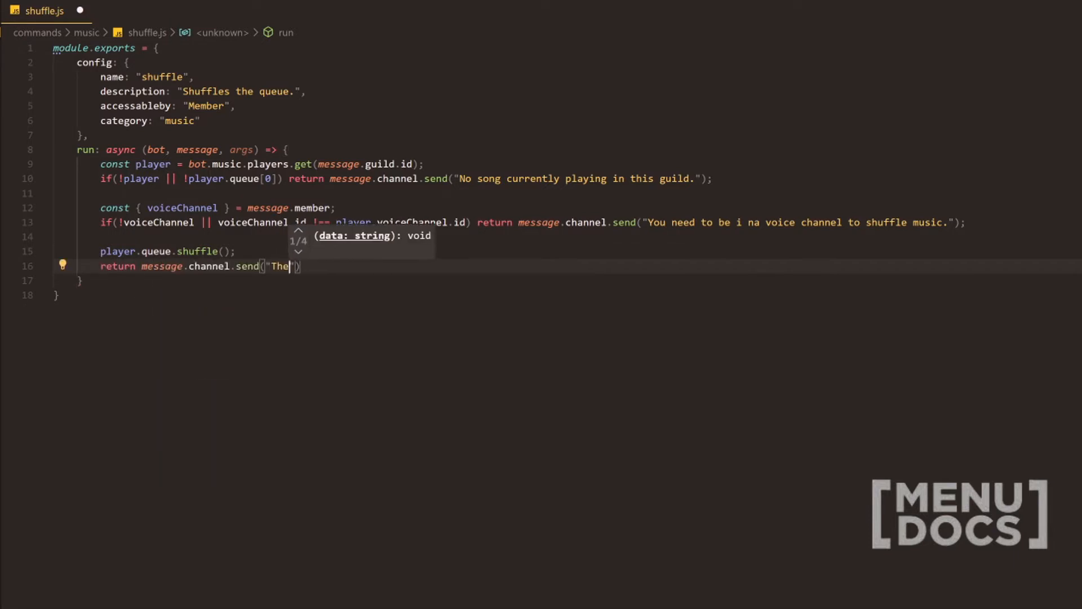
pyautogui.write('queue is now shuf')
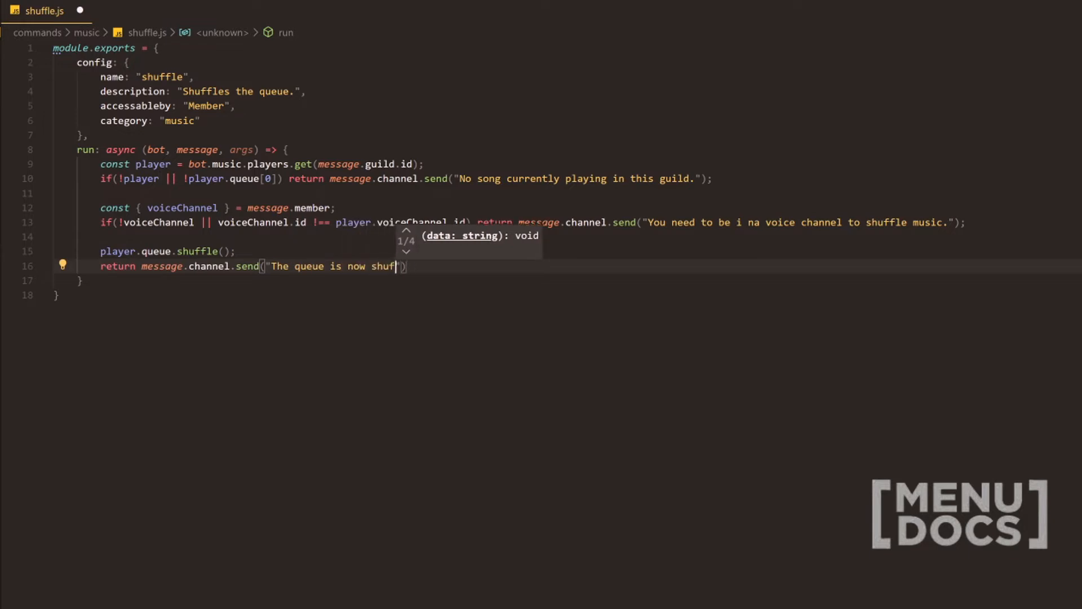
pyautogui.write('fled.')
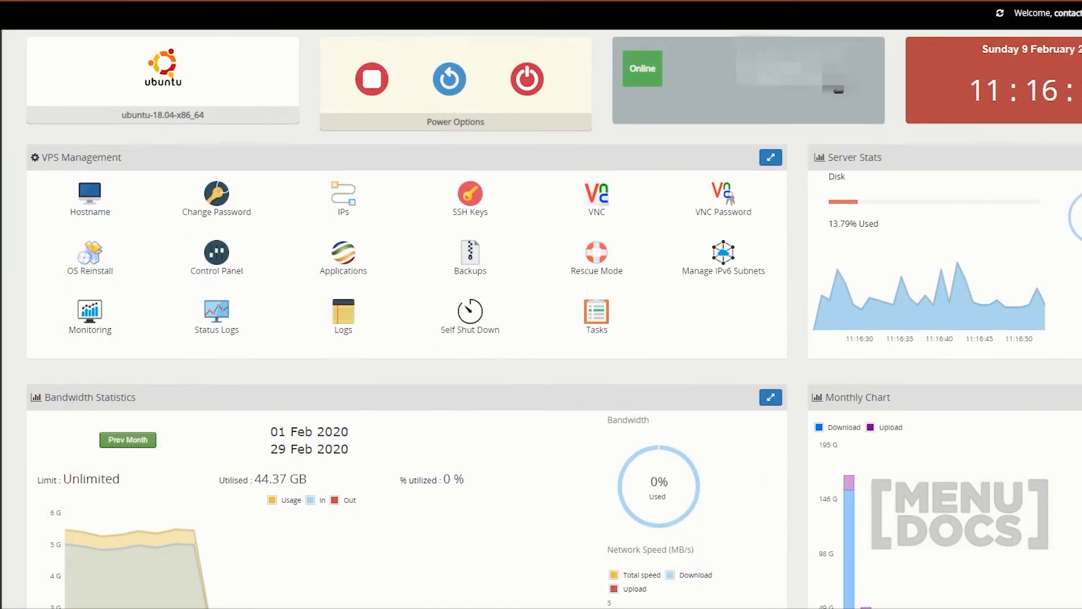
# Scroll through the Ubuntu server's VPS Management dashboard in Oxide Hosting
pyautogui.scroll(-3)
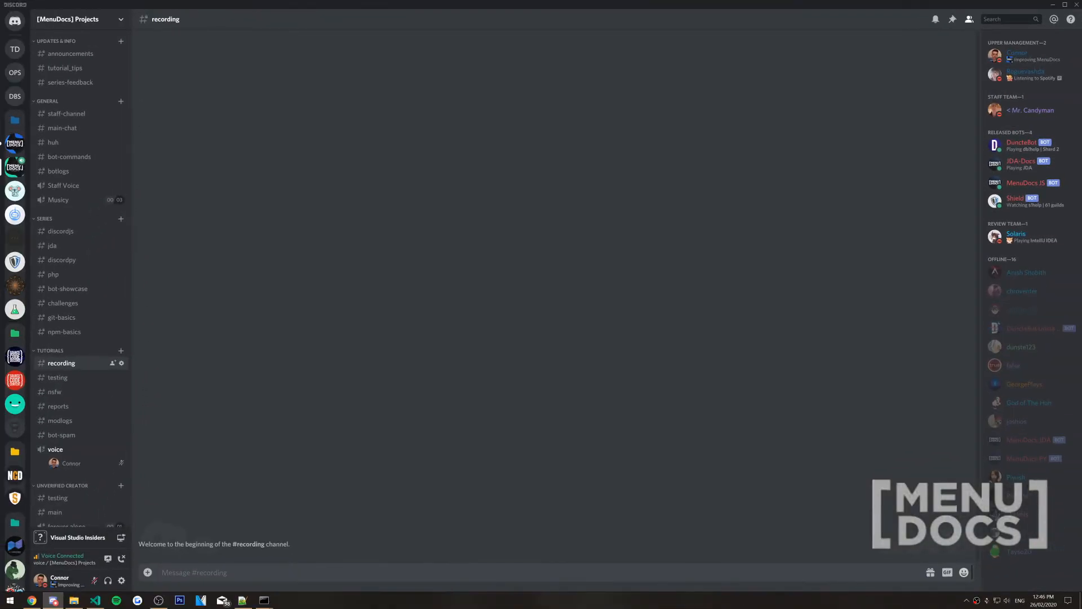
# Queue four NCS songs with -play ncs in #recording, then request -queue
pyautogui.write('-play')
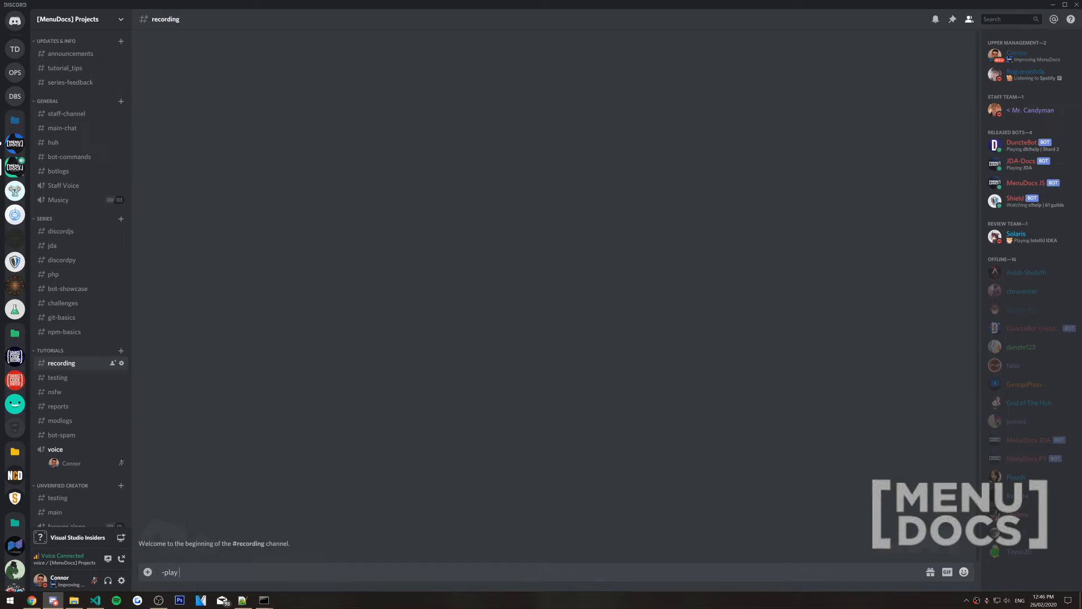
pyautogui.write('crossfir')
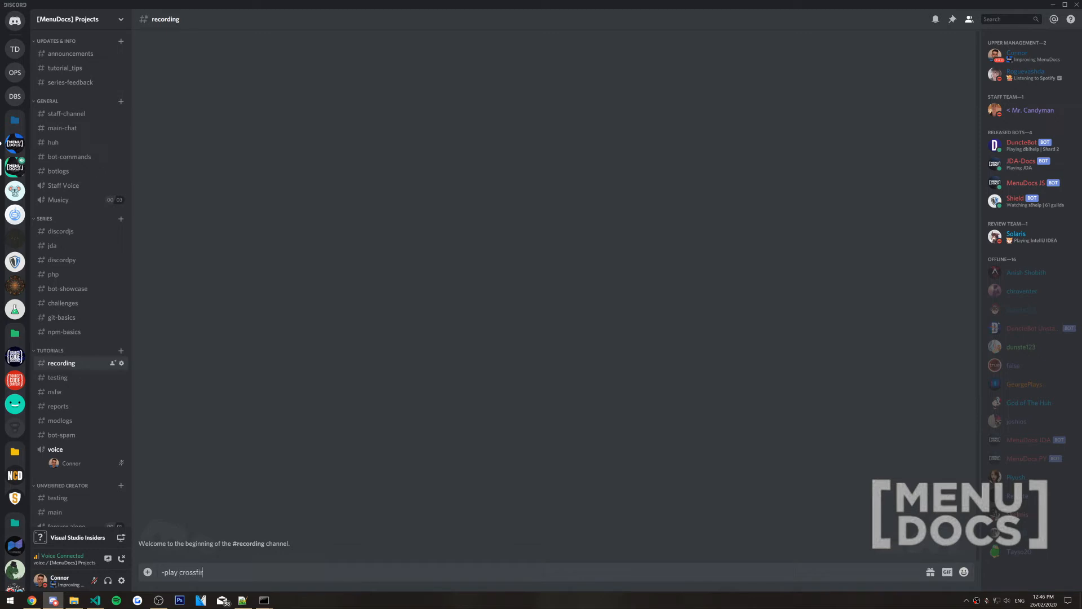
pyautogui.press('BackSpace')
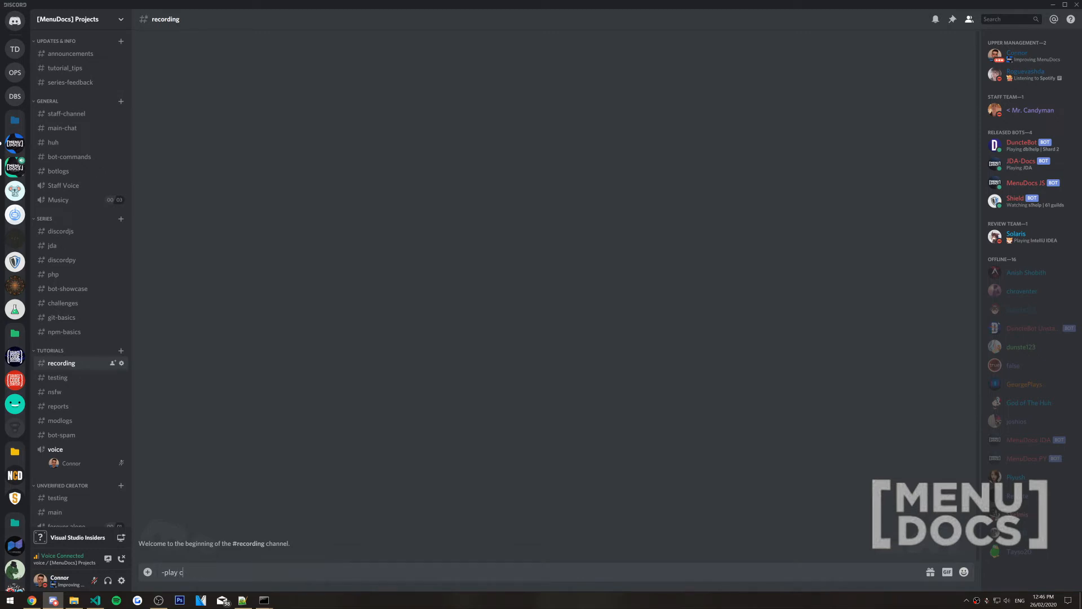
pyautogui.write('ncs')
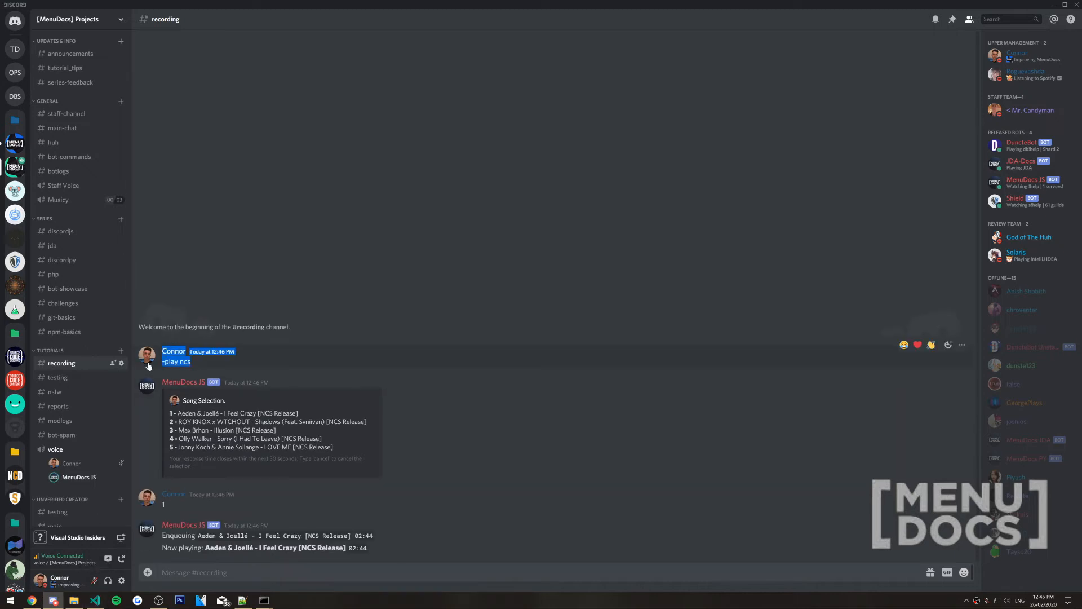
pyautogui.write('-play ncs')
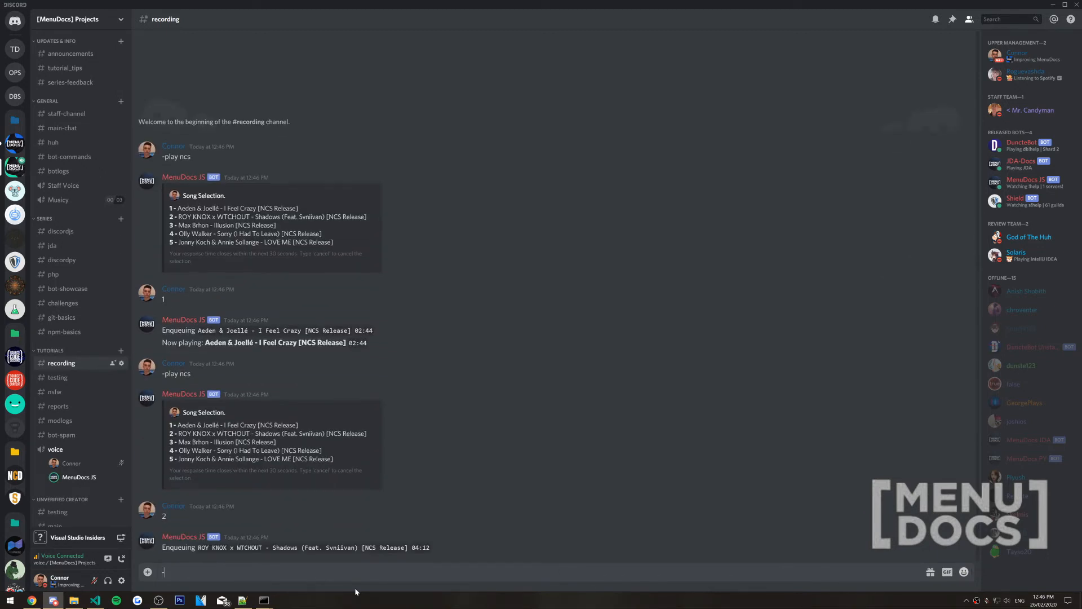
pyautogui.write('-play ncs')
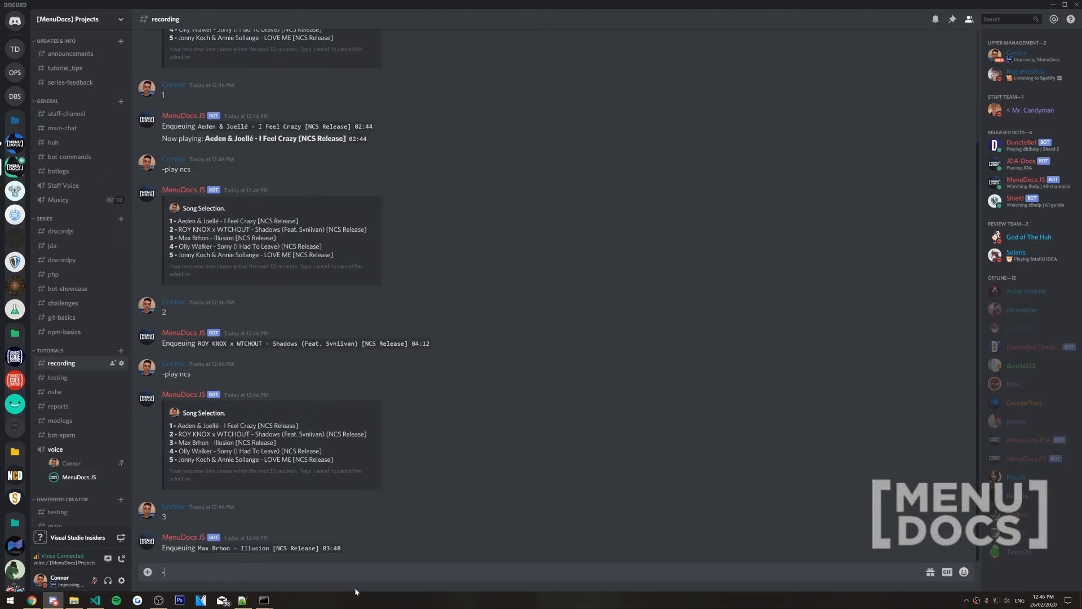
pyautogui.press('Enter')
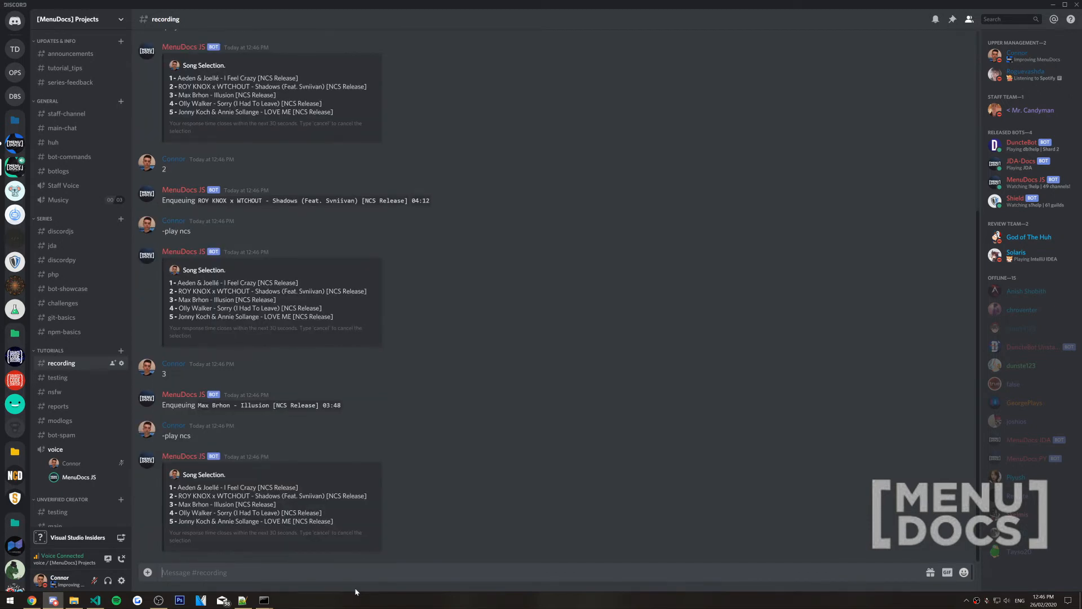
pyautogui.write('-qu')
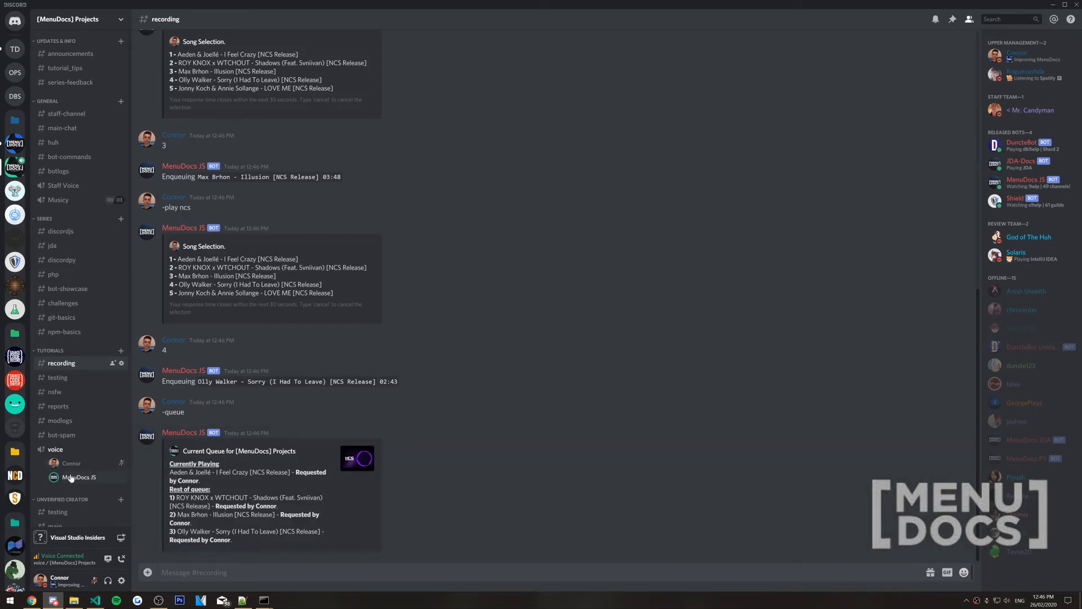
# Shuffle the queue and highlight the reordered Illusion, Sorry and Shadows entries in the new listing
pyautogui.rightClick(79, 477)
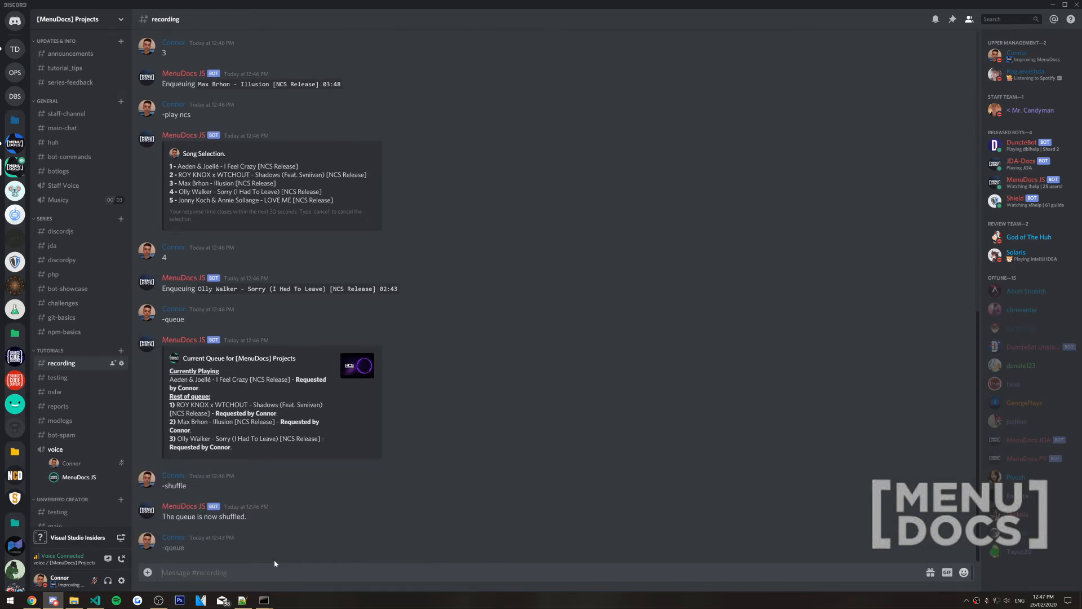
pyautogui.scroll(-3)
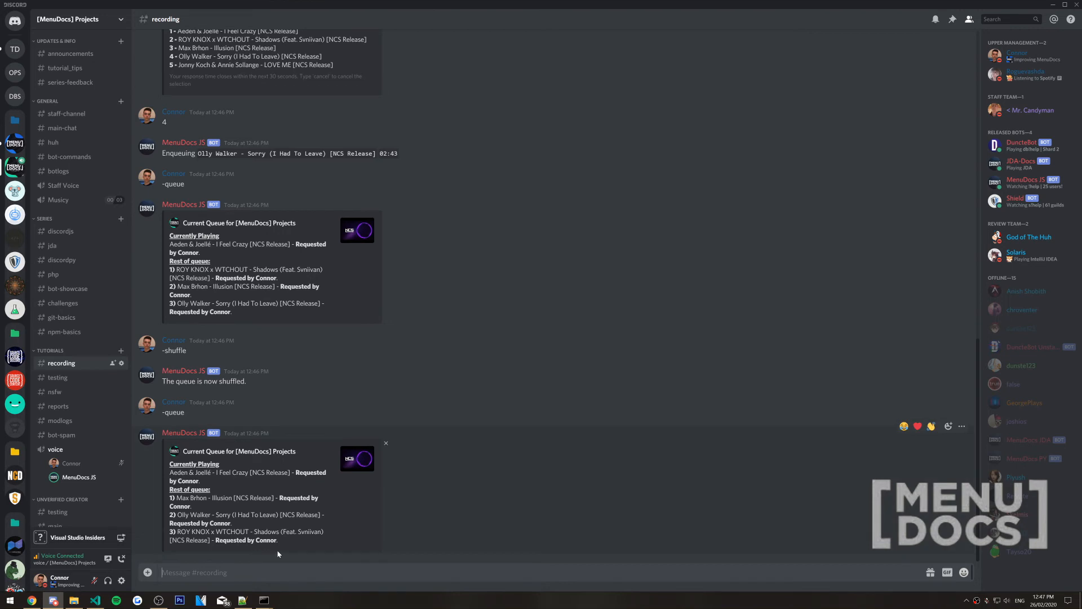
pyautogui.moveTo(169, 497); pyautogui.dragTo(280, 540)
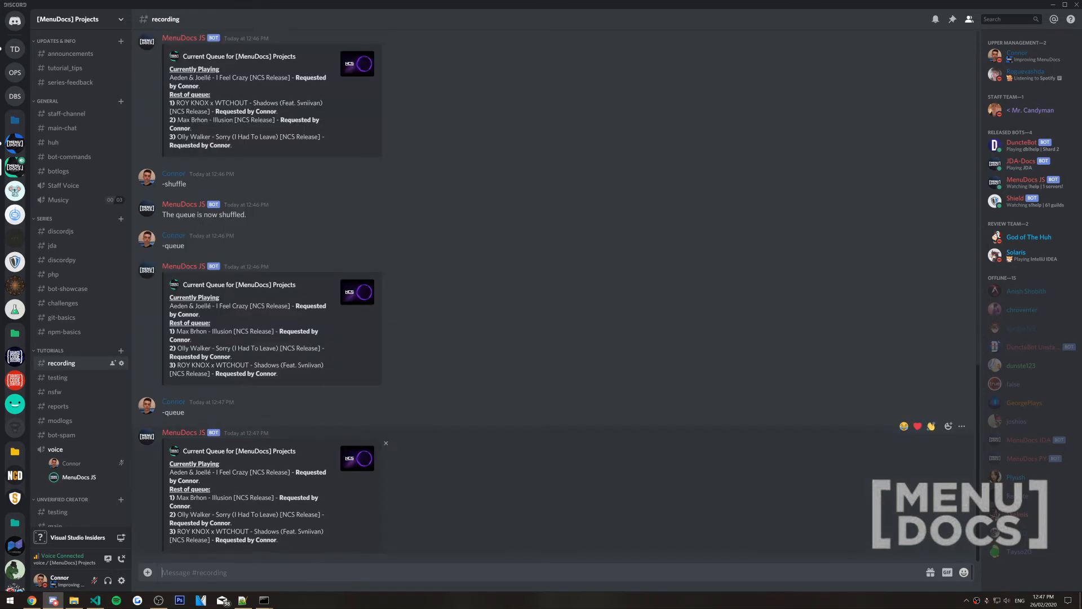
pyautogui.moveTo(172, 497); pyautogui.dragTo(278, 540)
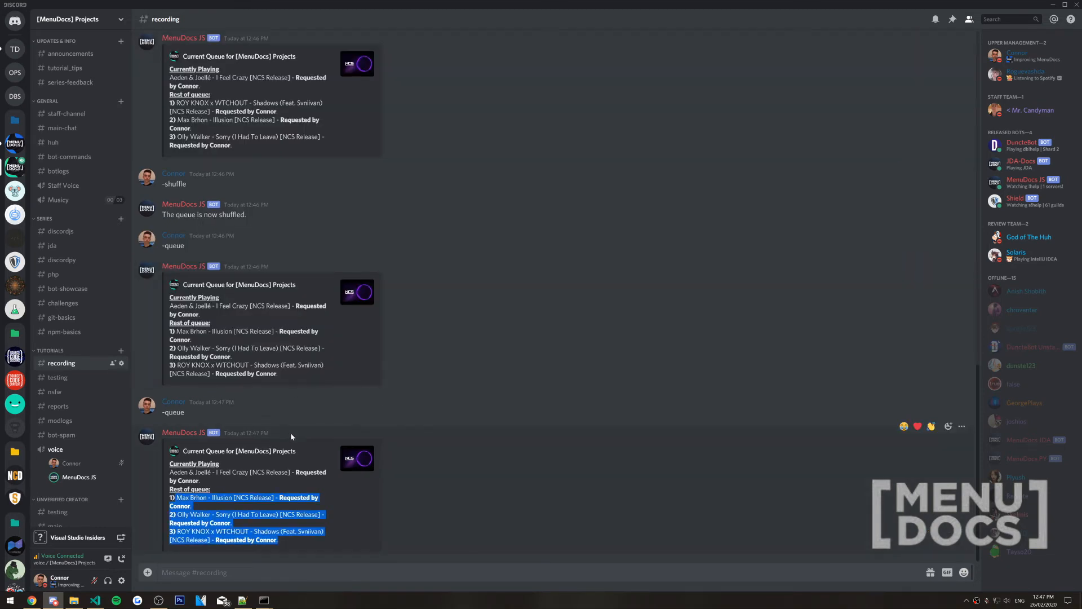